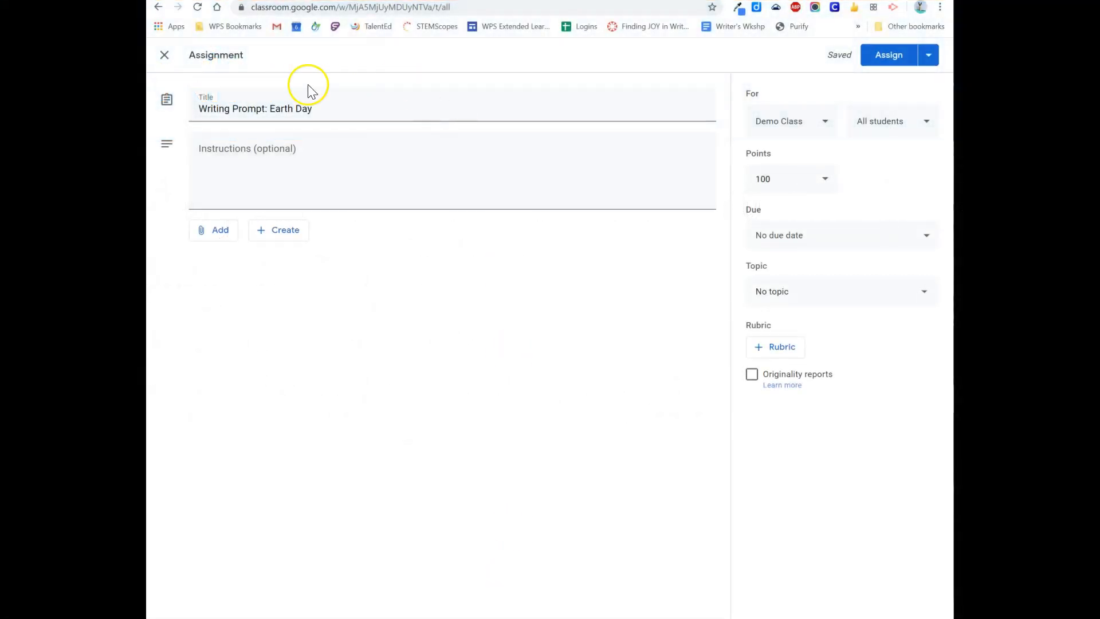
Step: Attach the Earth Day Reflection doc from Drive with 'Make a copy for each student'
{"action": "left_click", "coordinate": [214, 229]}
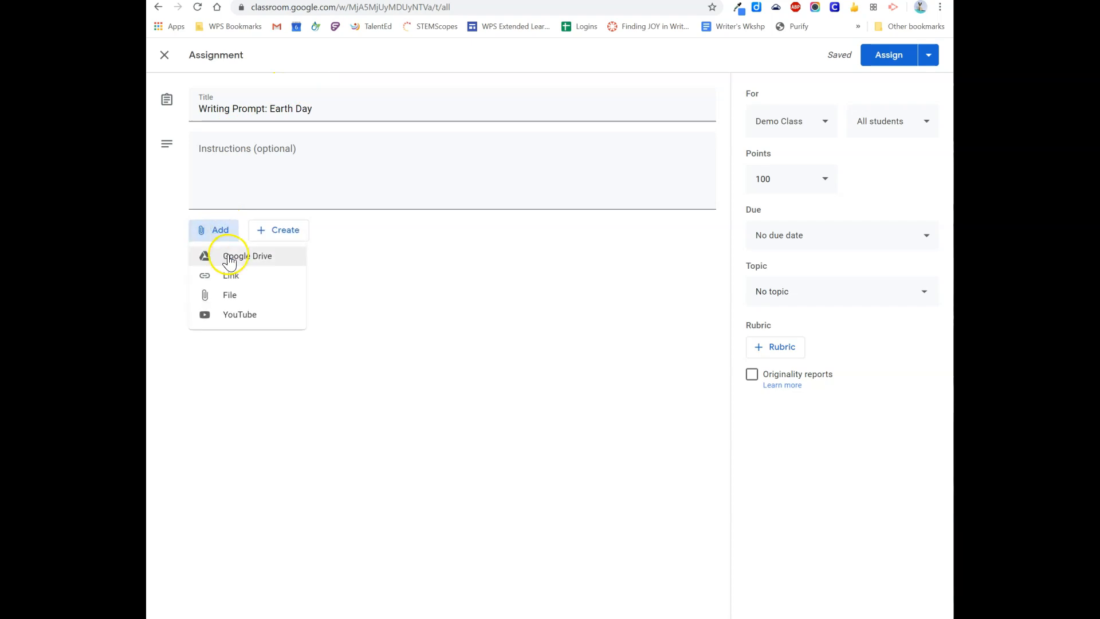
{"action": "left_click", "coordinate": [248, 255]}
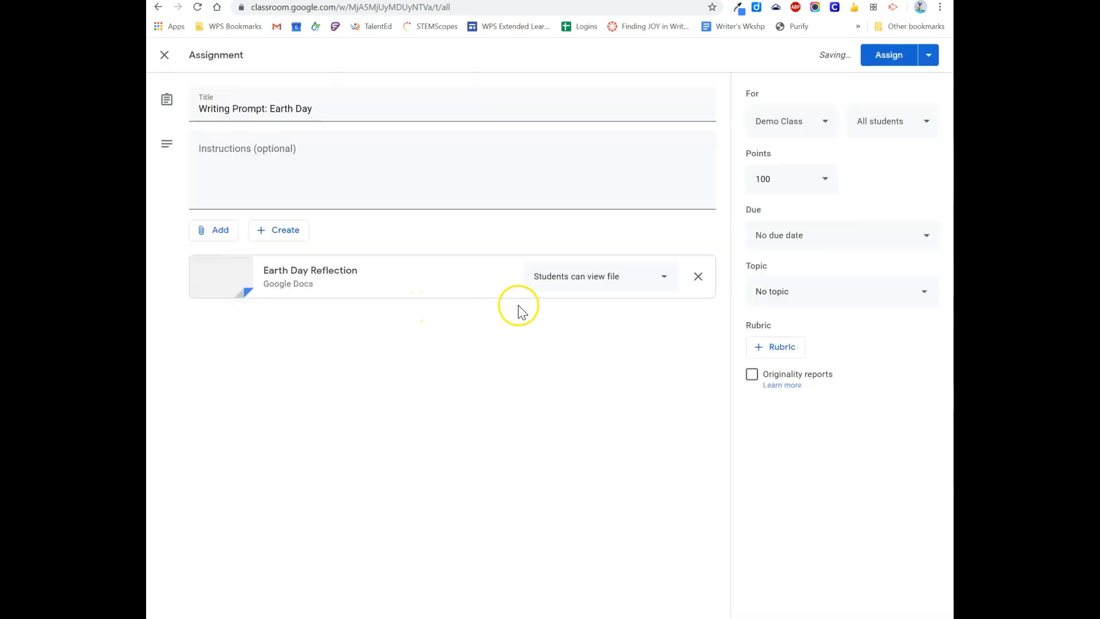
{"action": "left_click", "coordinate": [599, 276]}
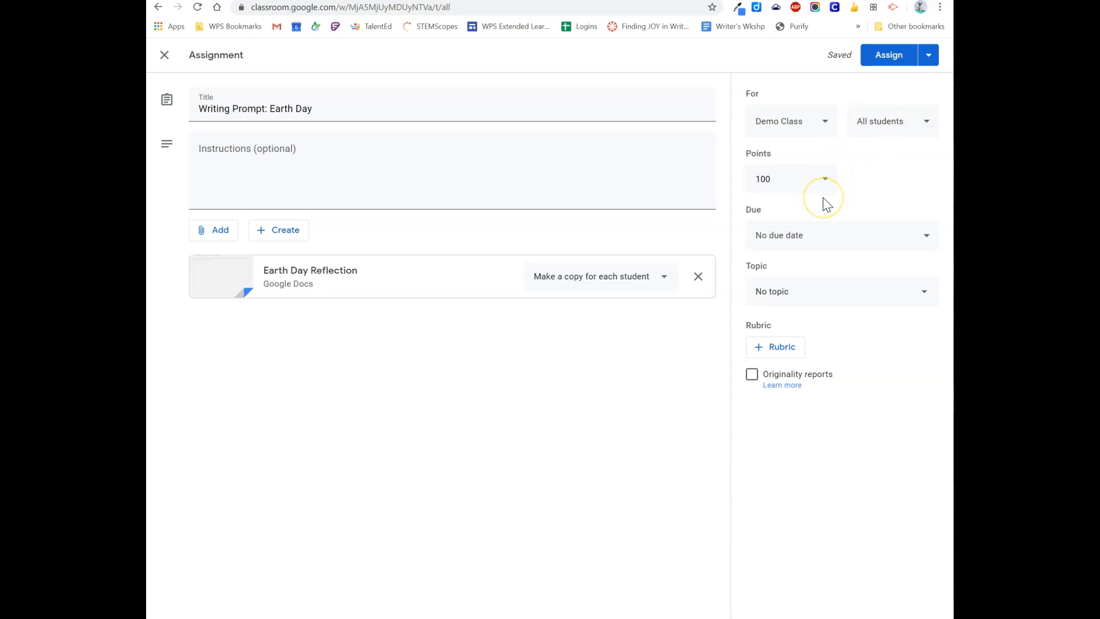
{"action": "mouse_move", "coordinate": [853, 199]}
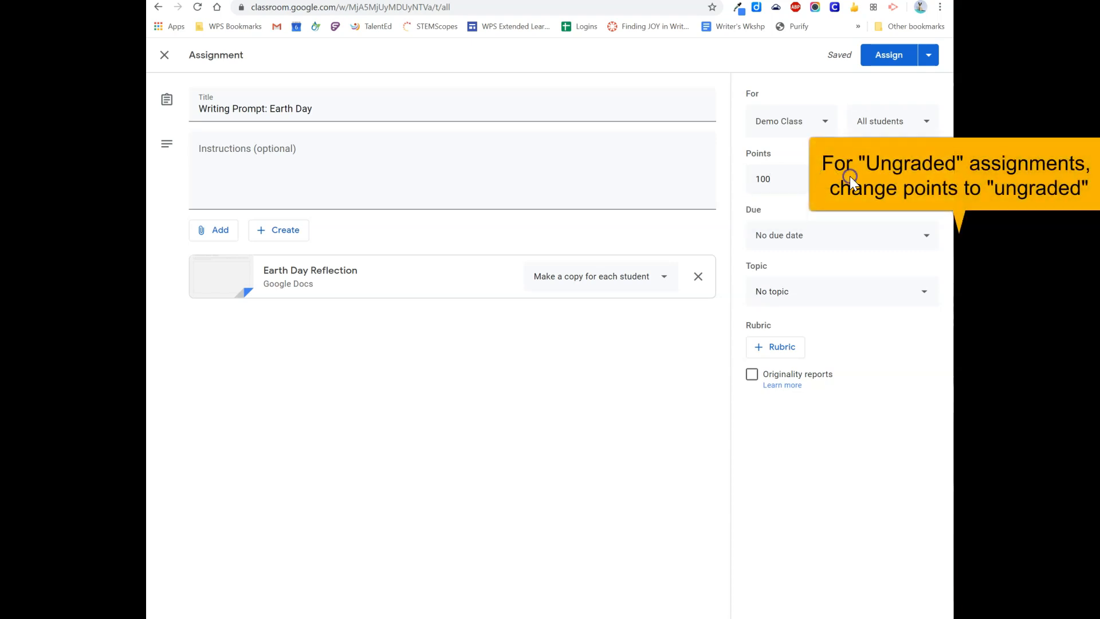
Step: Set the point value to Ungraded and start a new rubric for the assignment
{"action": "left_click", "coordinate": [777, 178]}
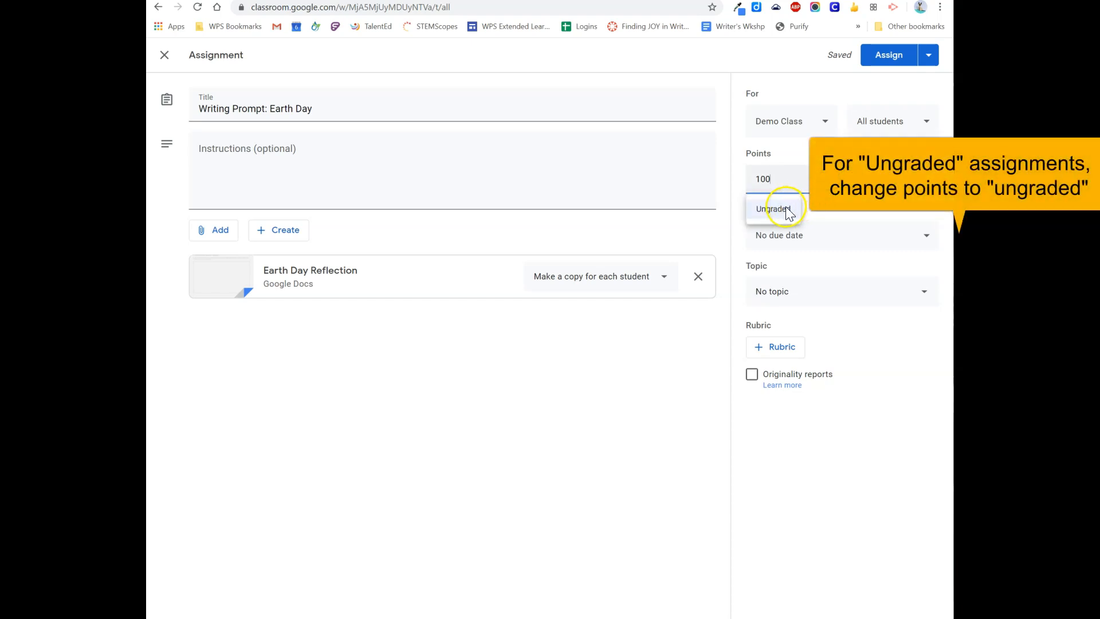
{"action": "left_click", "coordinate": [774, 209]}
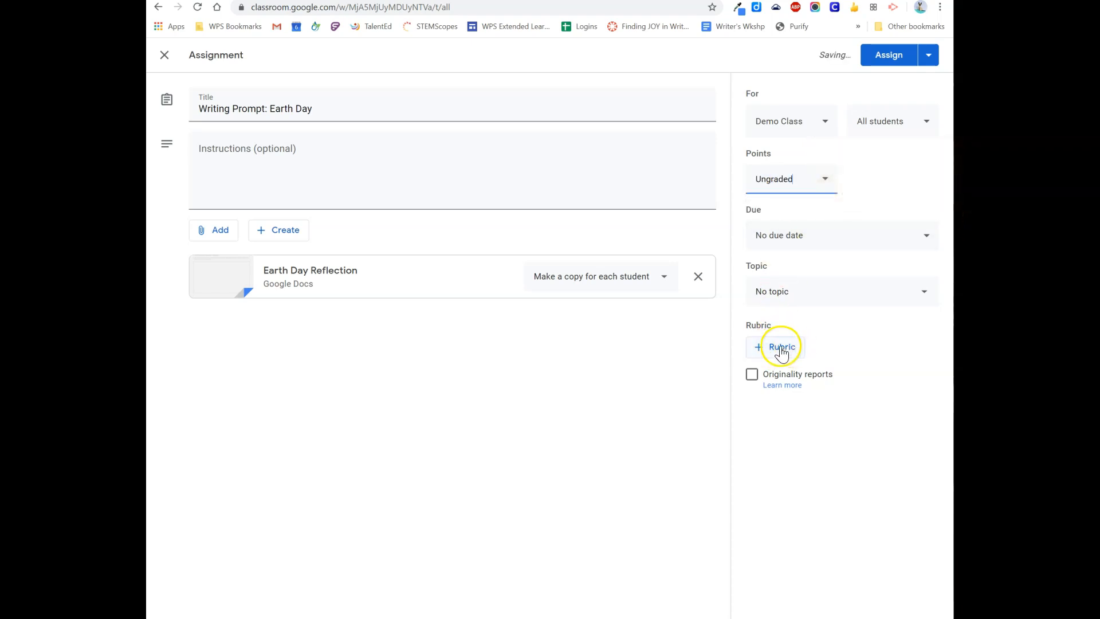
{"action": "left_click", "coordinate": [776, 346]}
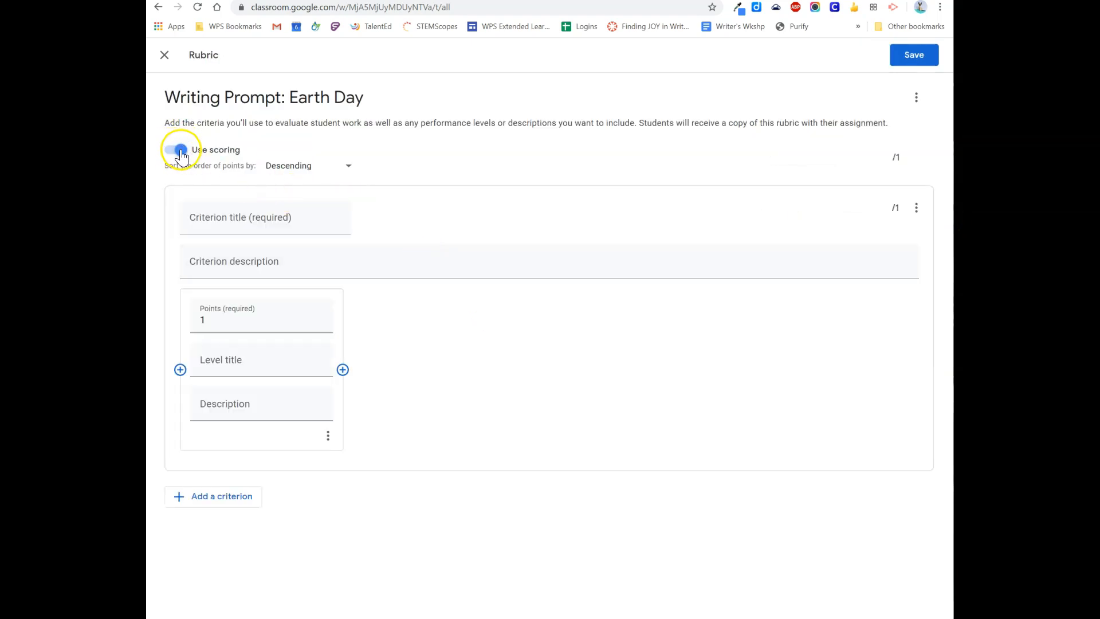
Step: Switch off 'Use scoring' and confirm removing the rubric's point values
{"action": "left_click", "coordinate": [174, 149]}
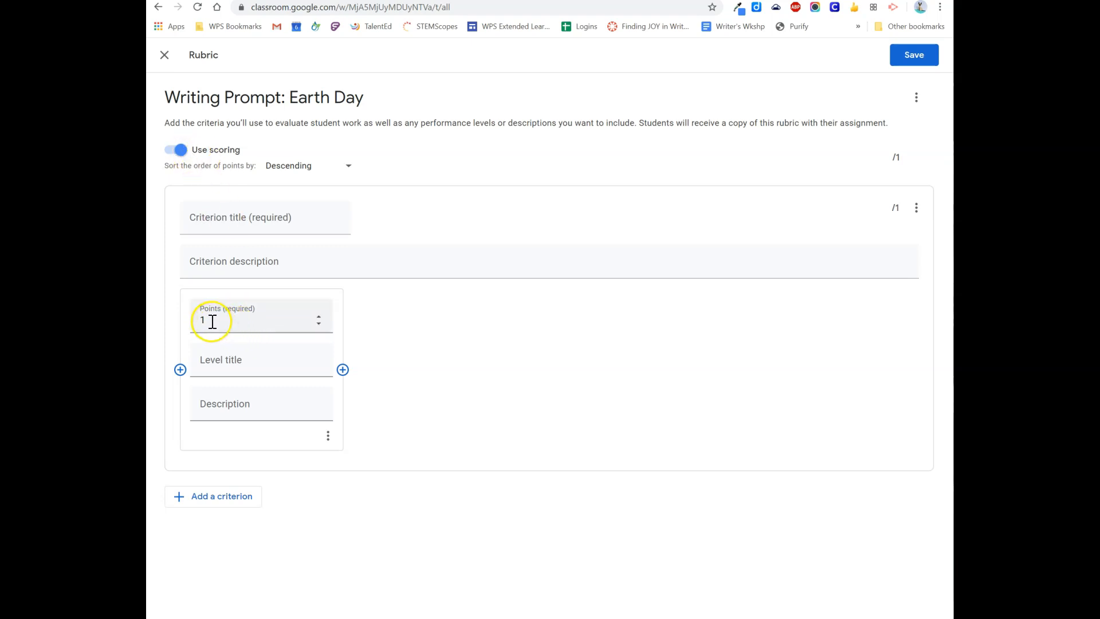
{"action": "left_click", "coordinate": [261, 358]}
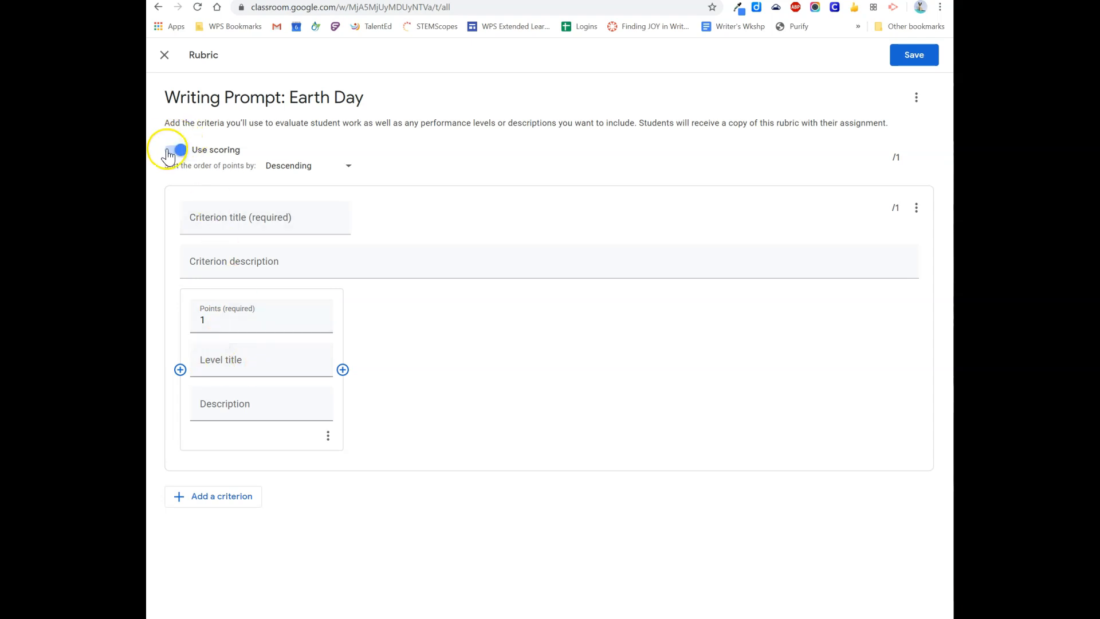
{"action": "left_click", "coordinate": [174, 149]}
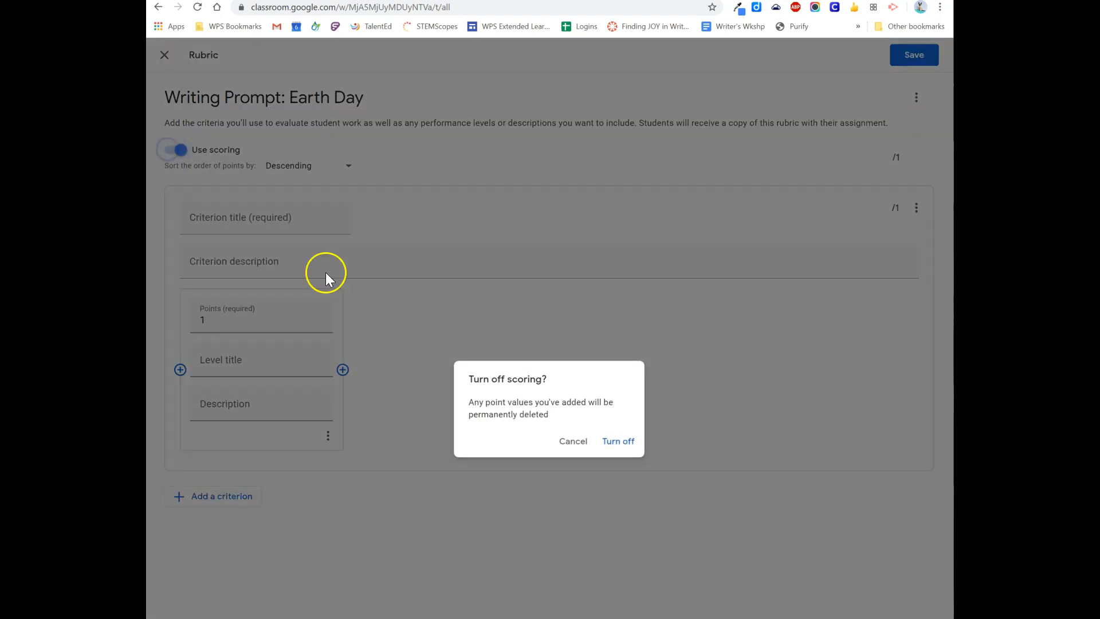
{"action": "left_click", "coordinate": [617, 440]}
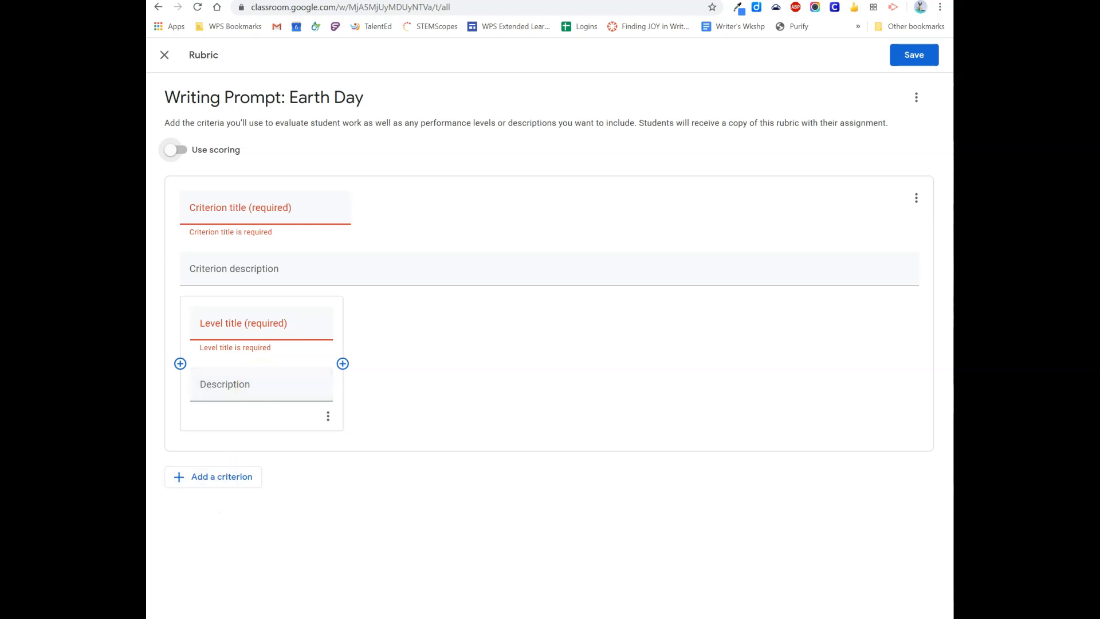
Step: Name the criterion 'Remote Learning Rating' and title its first level 'High Pass'
{"action": "type", "text": "Remote Learning Rating"}
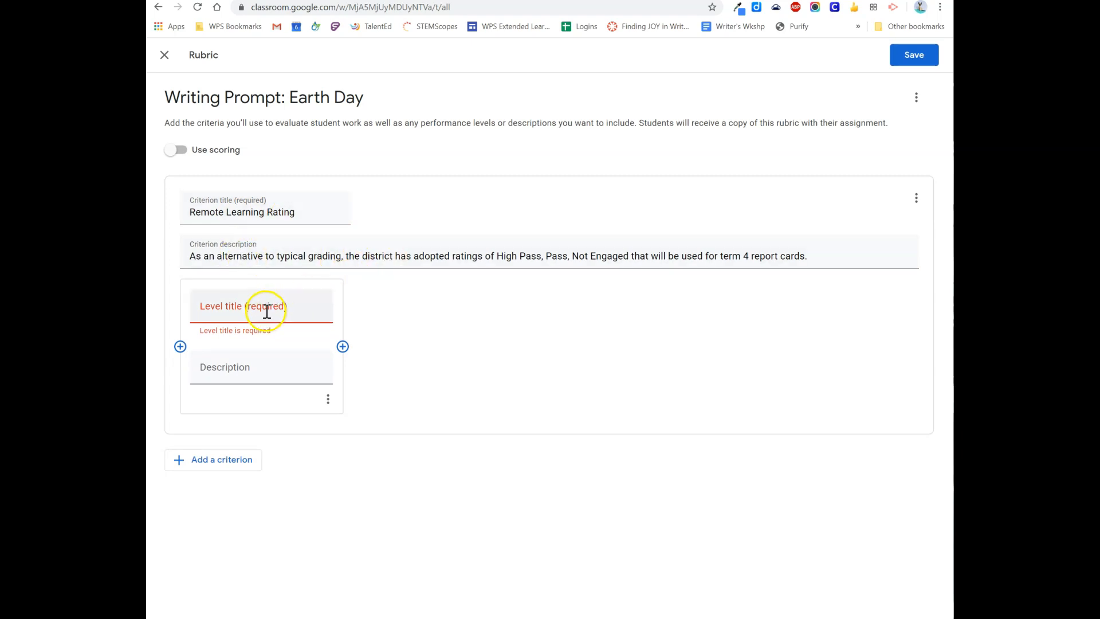
{"action": "left_click", "coordinate": [263, 311]}
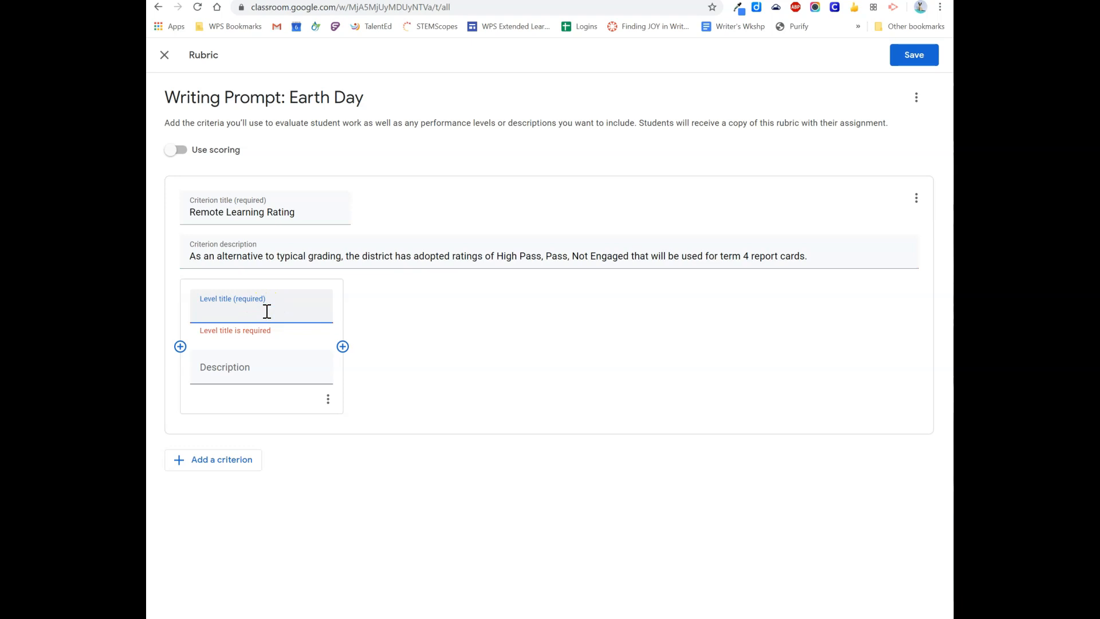
{"action": "type", "text": "High Pass"}
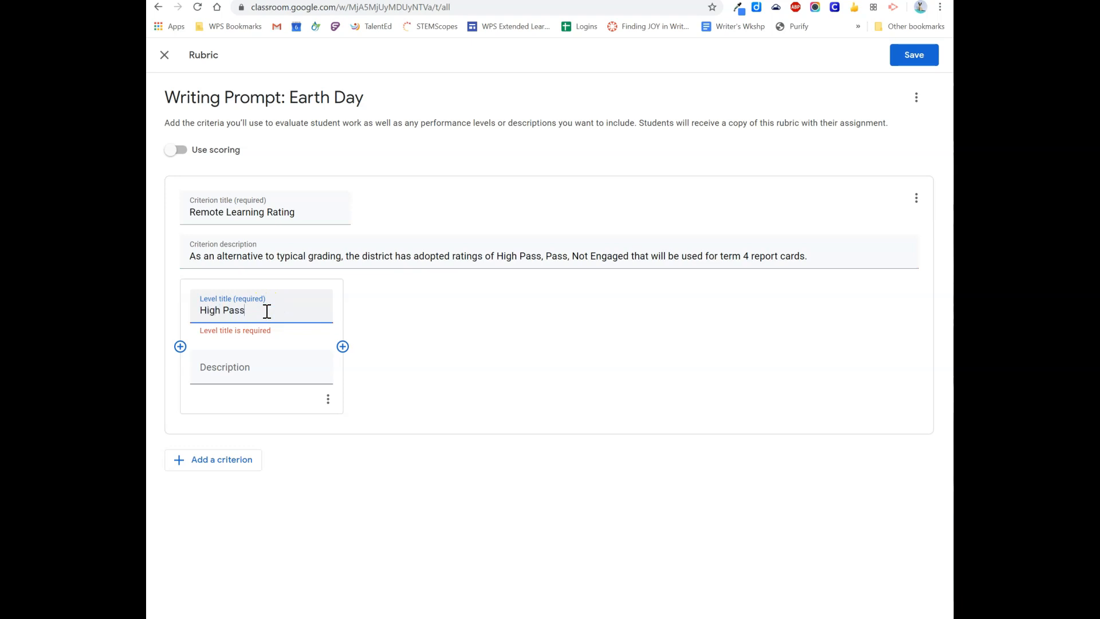
{"action": "left_click", "coordinate": [245, 367]}
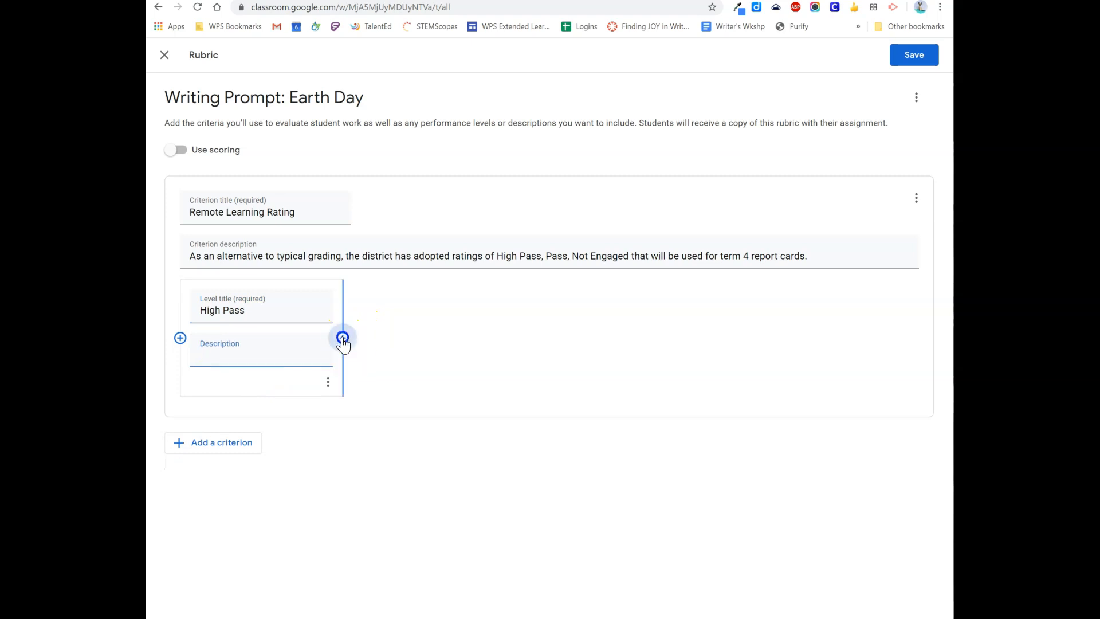
Step: Add the Pass and Not Engaged levels, save the rubric and post the assignment
{"action": "left_click", "coordinate": [343, 337]}
{"action": "type", "text": "Pass"}
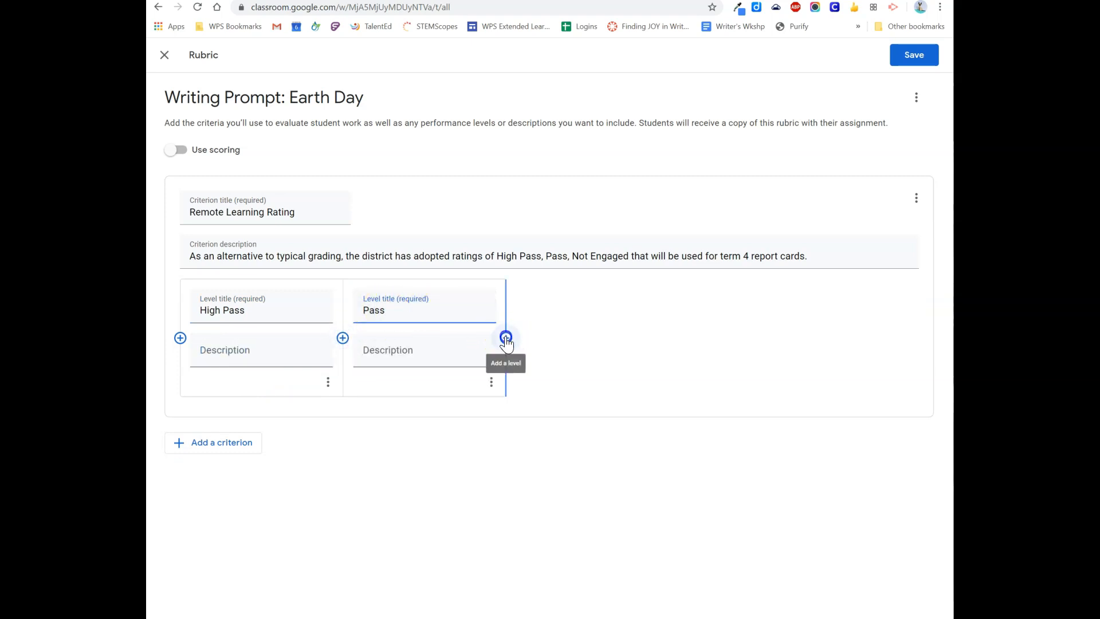
{"action": "left_click", "coordinate": [506, 337]}
{"action": "type", "text": "Not Engaged"}
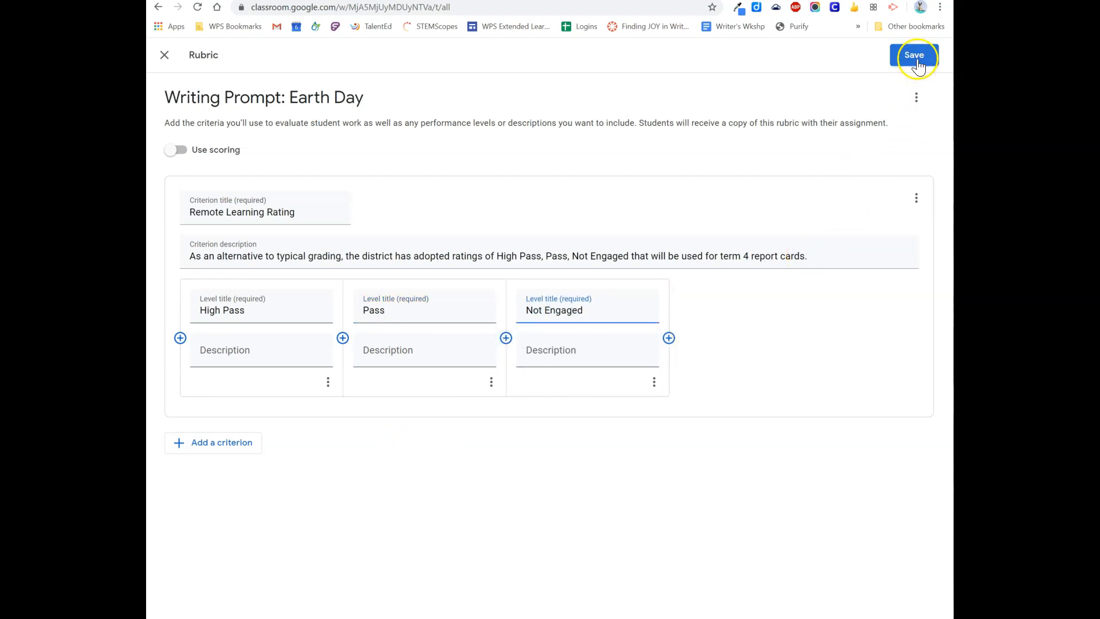
{"action": "left_click", "coordinate": [915, 55]}
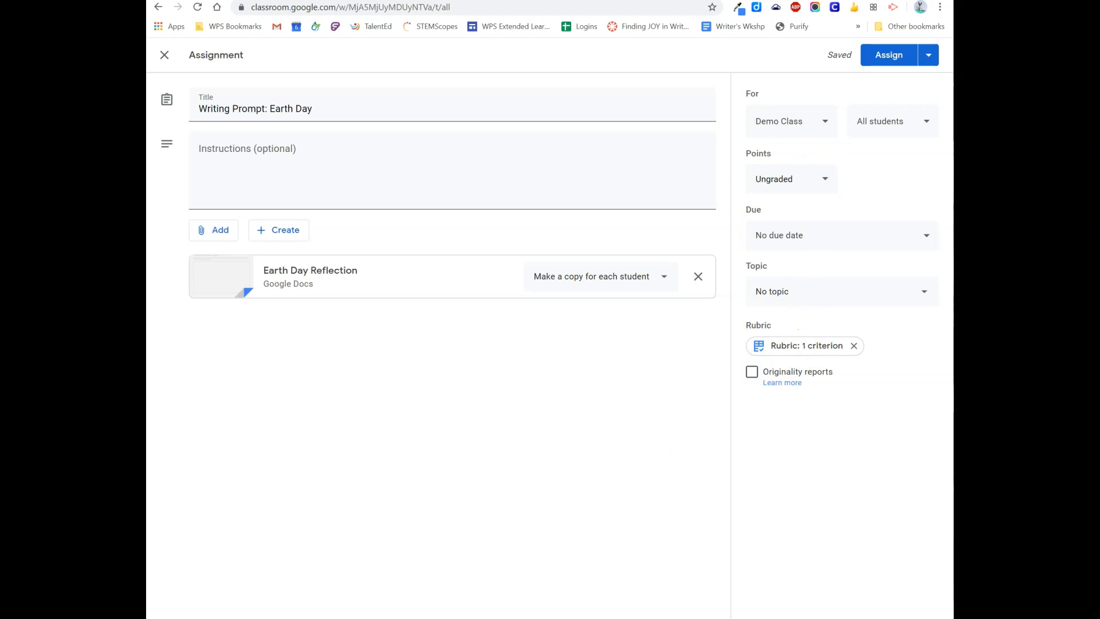
{"action": "left_click", "coordinate": [888, 55]}
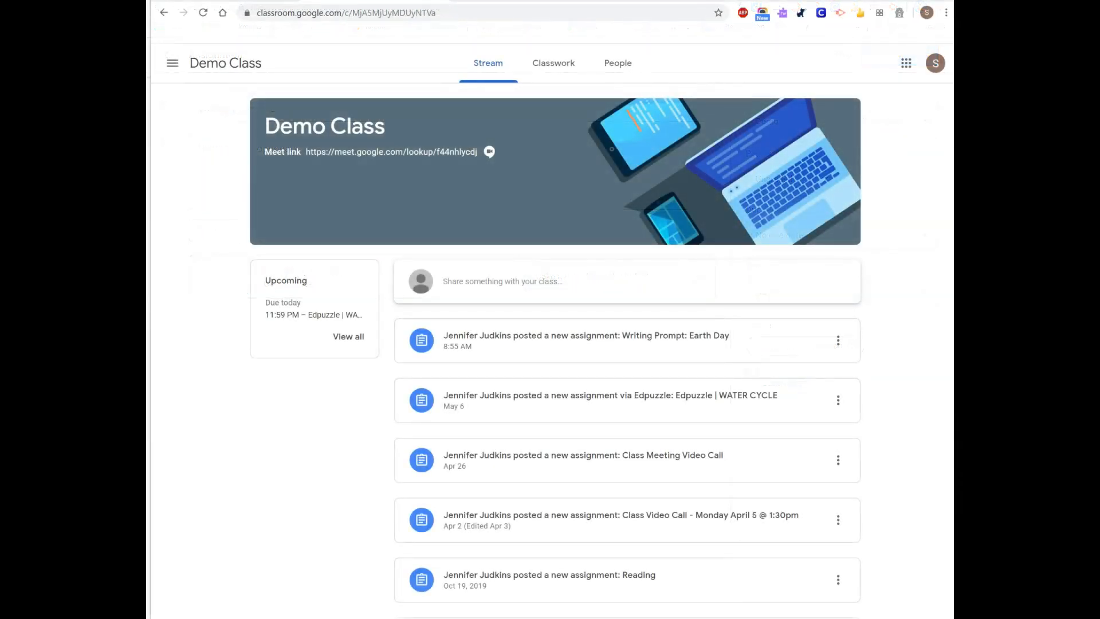
{"action": "mouse_move", "coordinate": [556, 342]}
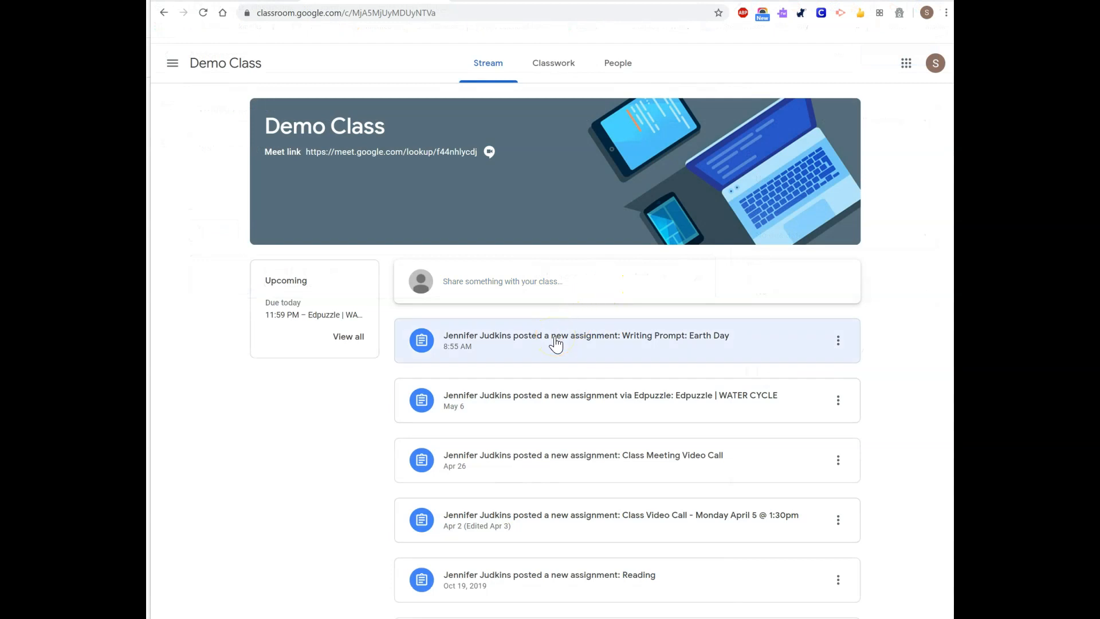
{"action": "left_click", "coordinate": [586, 335]}
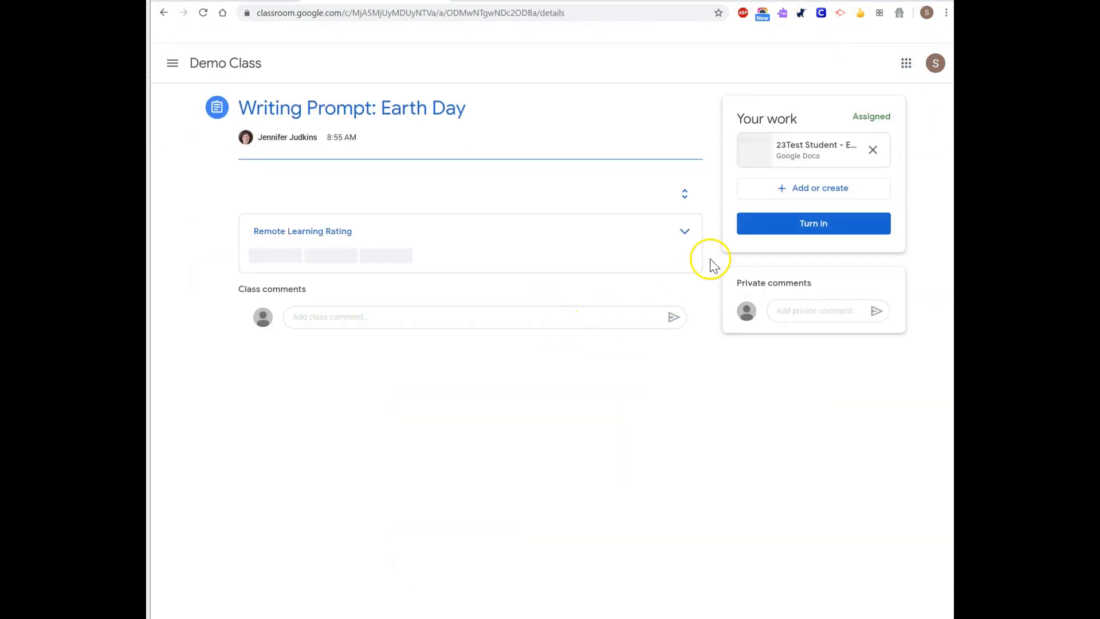
{"action": "left_click", "coordinate": [684, 230]}
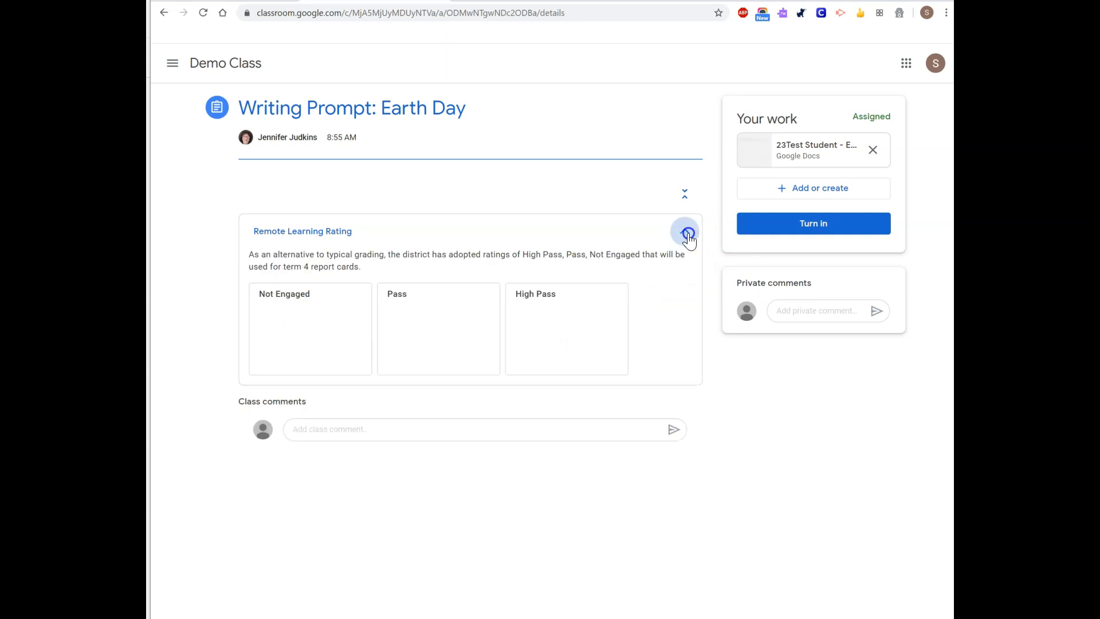
{"action": "left_click", "coordinate": [686, 233]}
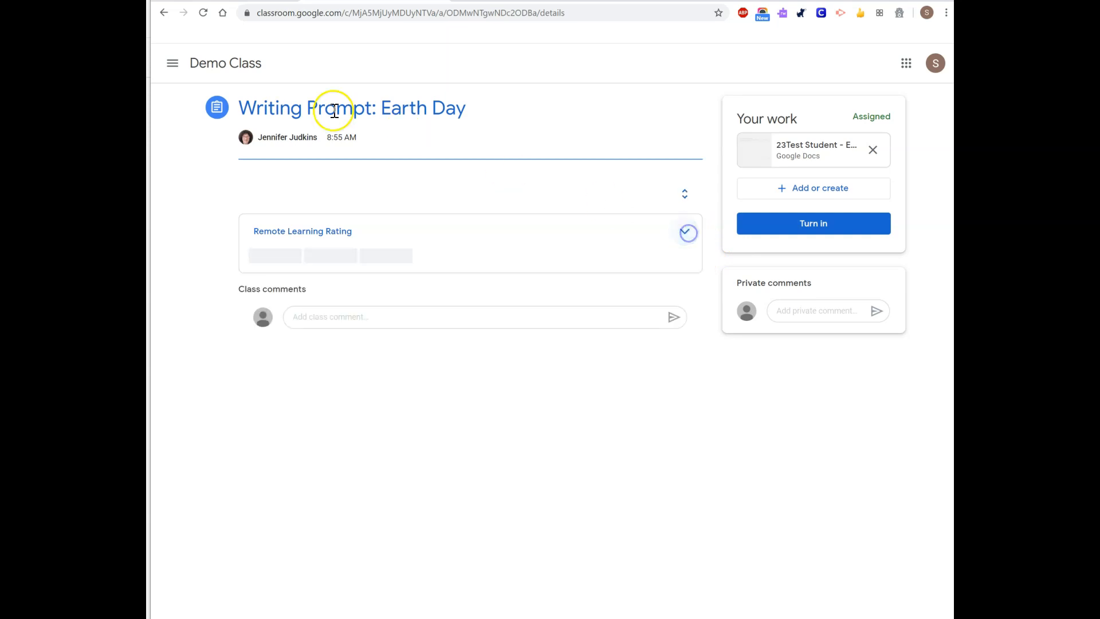
{"action": "left_click", "coordinate": [162, 13]}
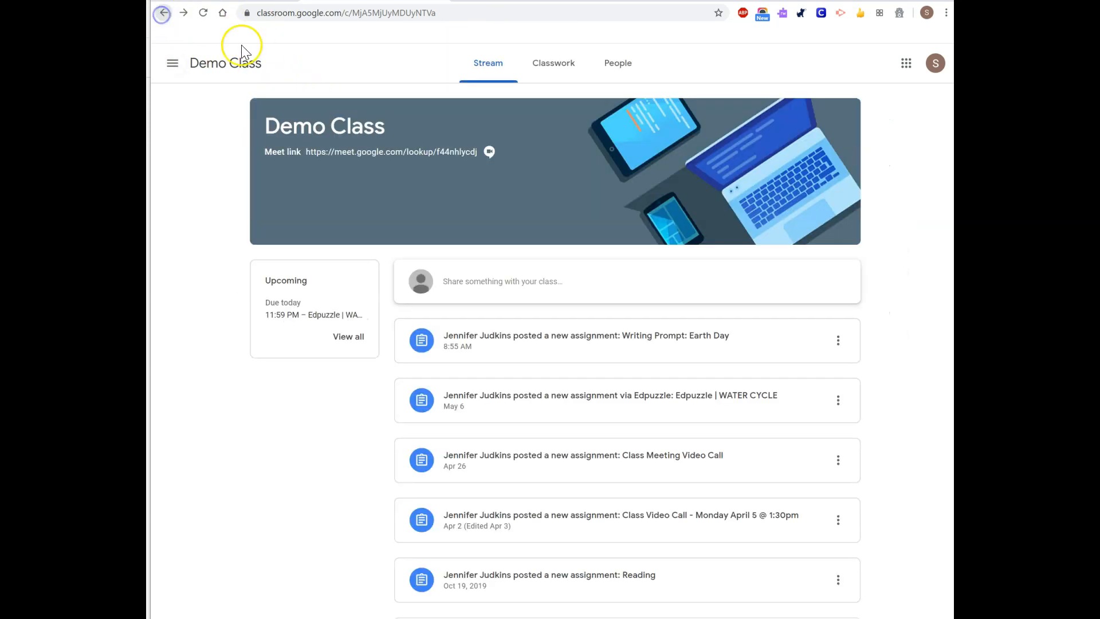
Step: Show the Classwork list and expand Writing Prompt: Earth Day with its one-criterion rubric
{"action": "left_click", "coordinate": [553, 62]}
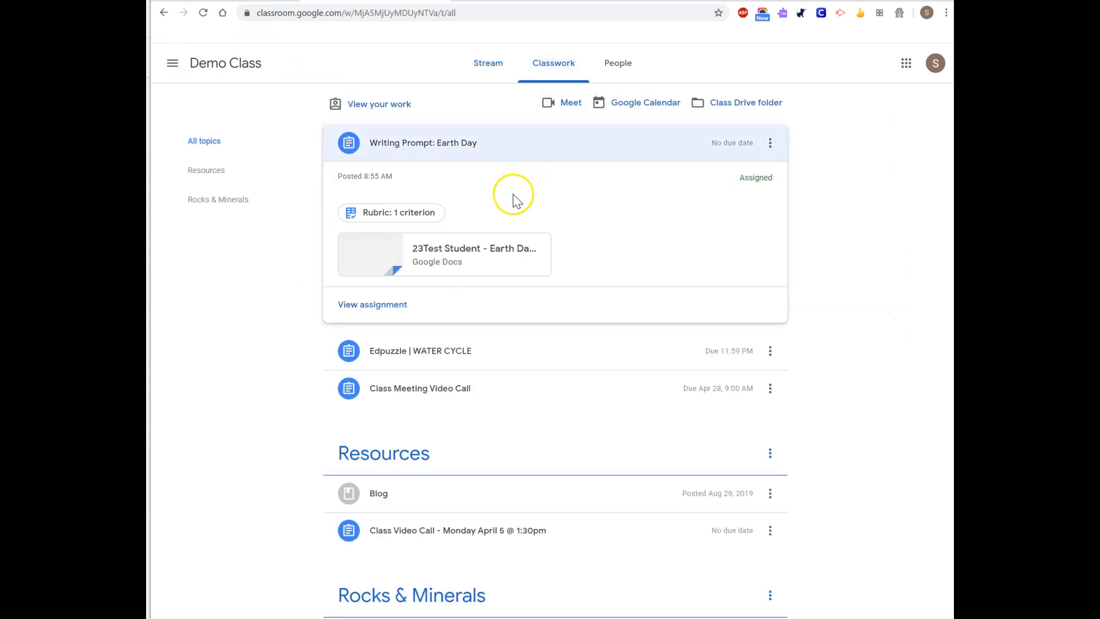
{"action": "mouse_move", "coordinate": [427, 164]}
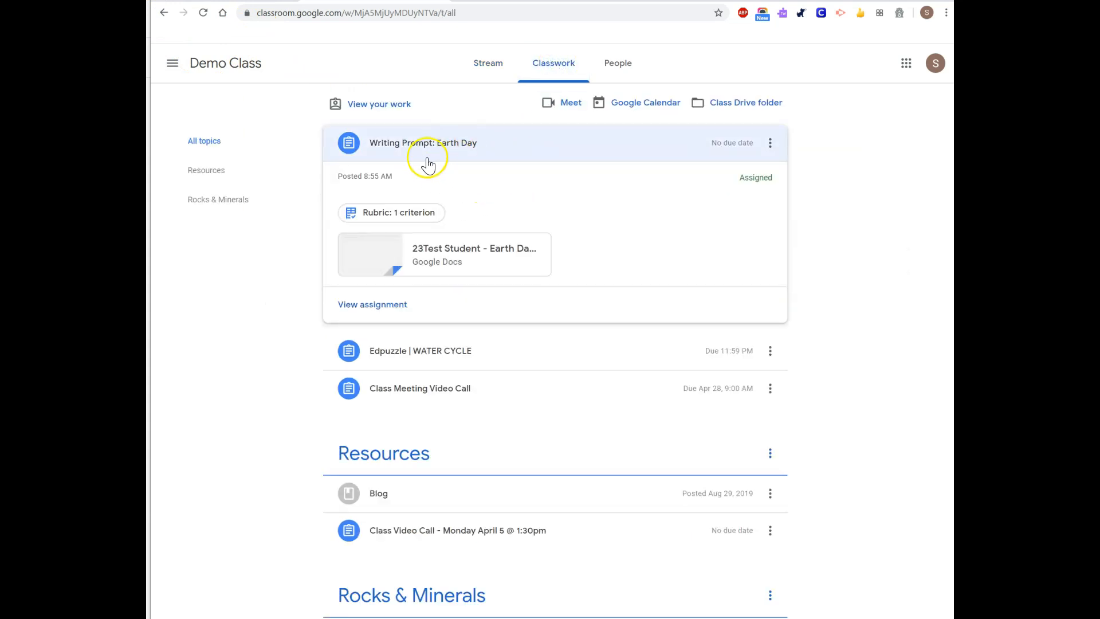
{"action": "mouse_move", "coordinate": [420, 225]}
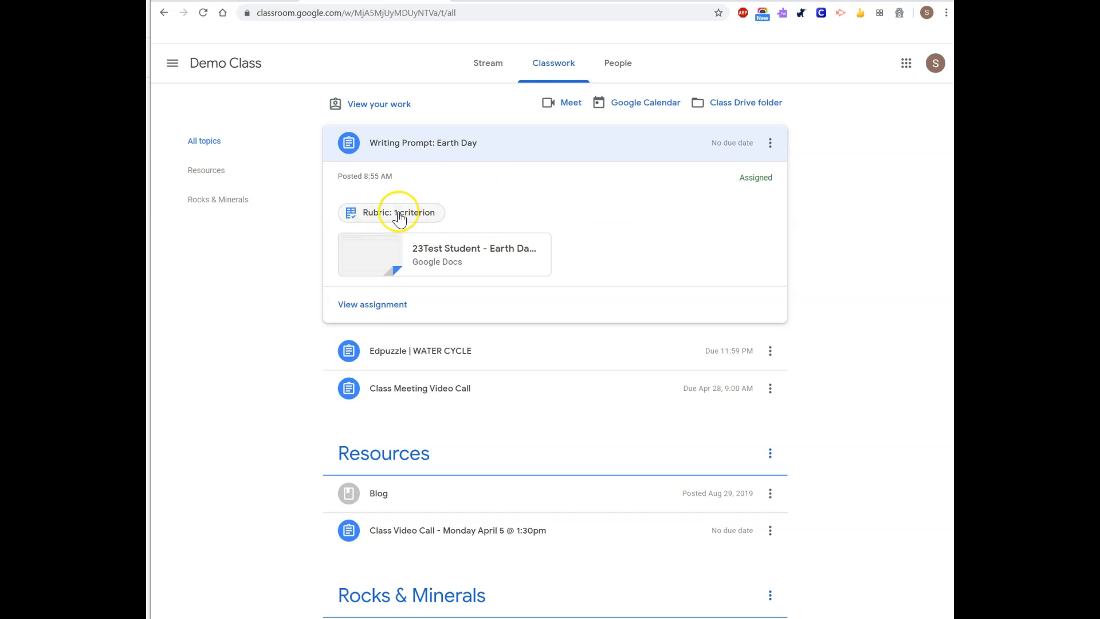
{"action": "left_click", "coordinate": [392, 212]}
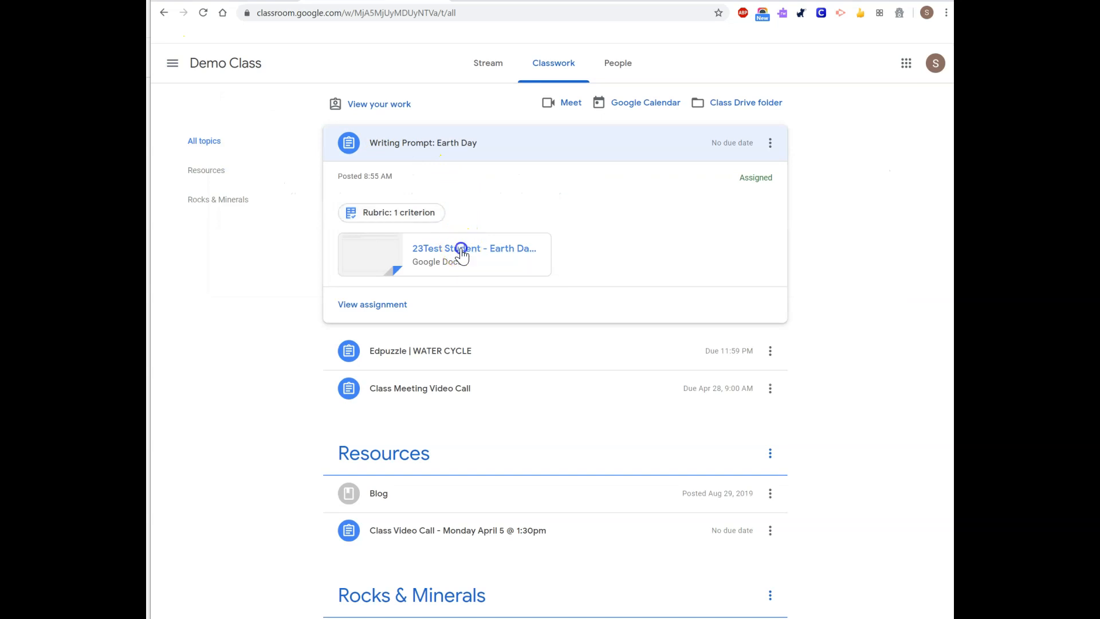
Step: Open 23Test Student's Earth Day Reflection copy and place the cursor in the letter box
{"action": "left_click", "coordinate": [474, 248]}
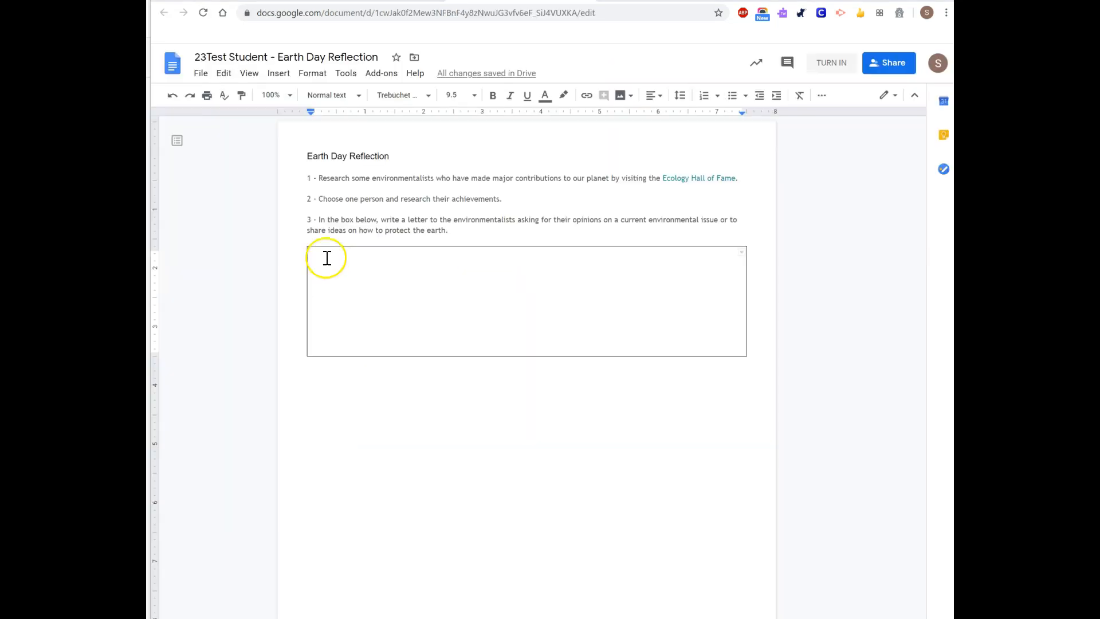
{"action": "left_click", "coordinate": [326, 254]}
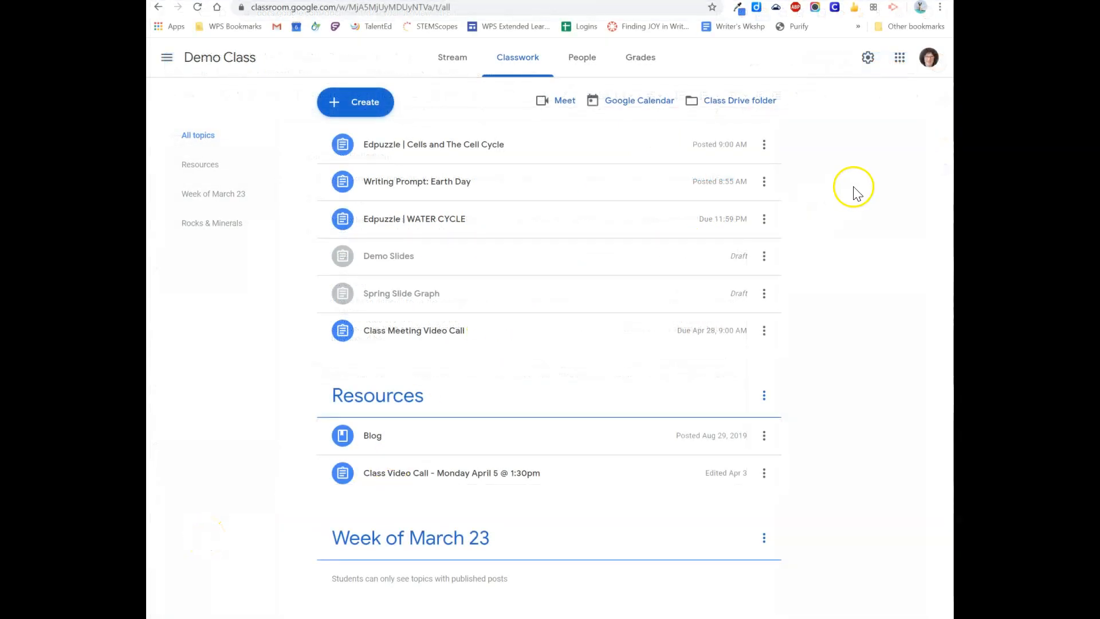
{"action": "mouse_move", "coordinate": [451, 126]}
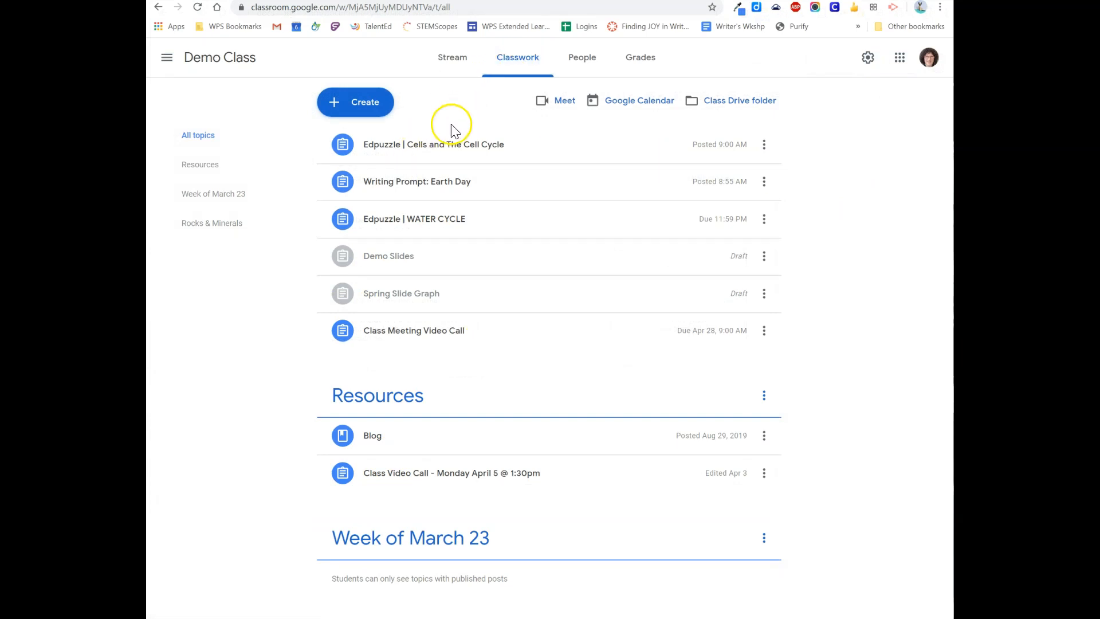
Step: Expand Writing Prompt: Earth Day and open its Assigned student work page
{"action": "left_click", "coordinate": [417, 181]}
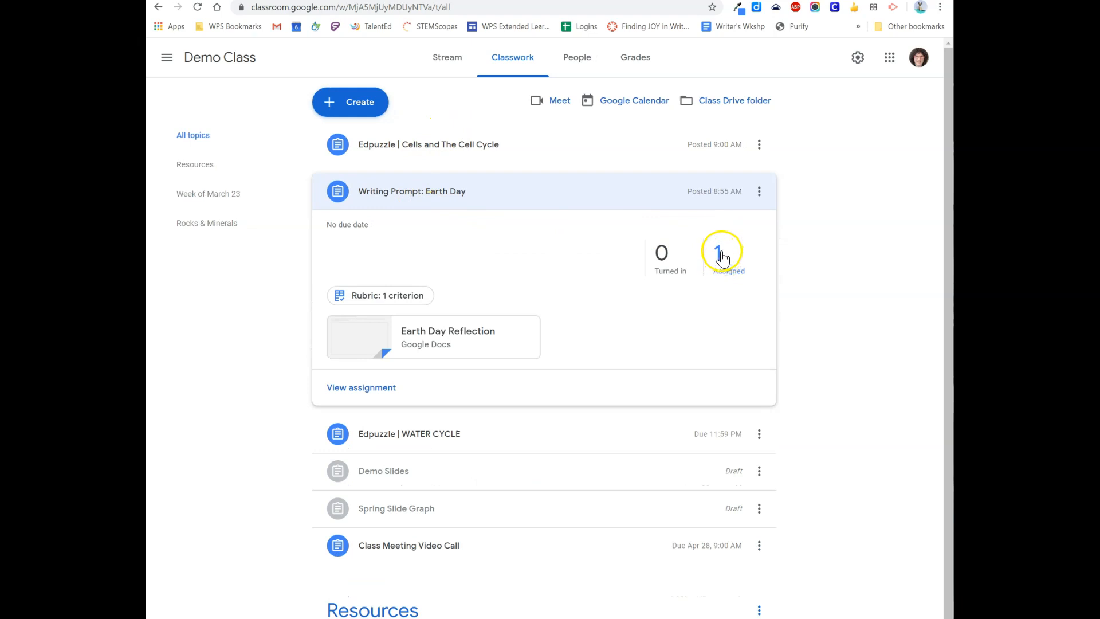
{"action": "left_click", "coordinate": [722, 252]}
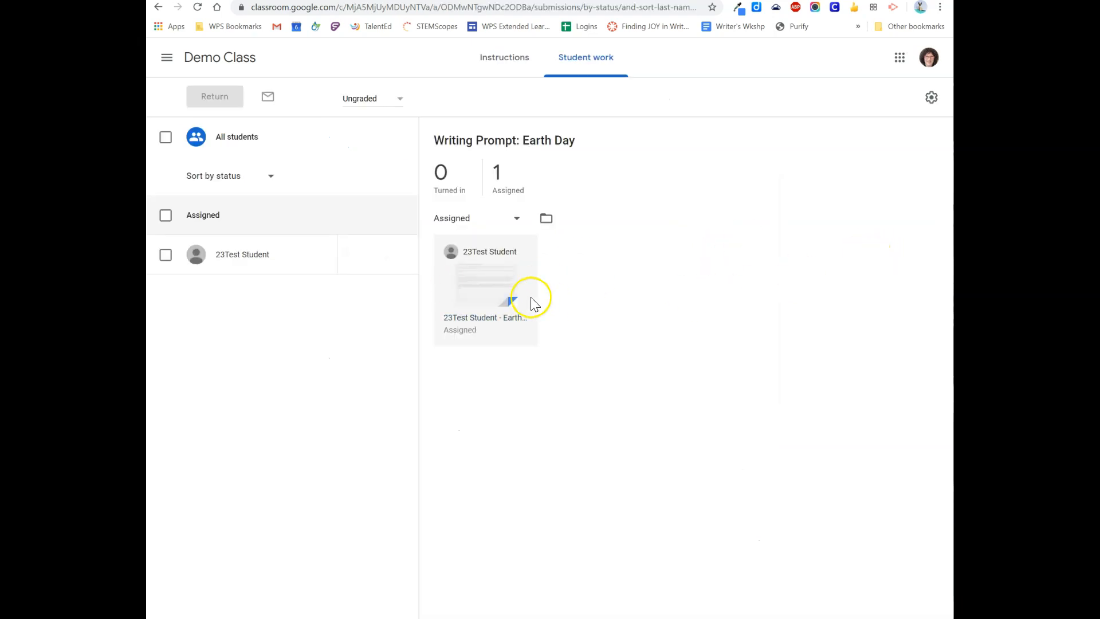
Step: Open 23Test Student's Earth Day letter in the grading tool beside the rubric
{"action": "left_click", "coordinate": [485, 281]}
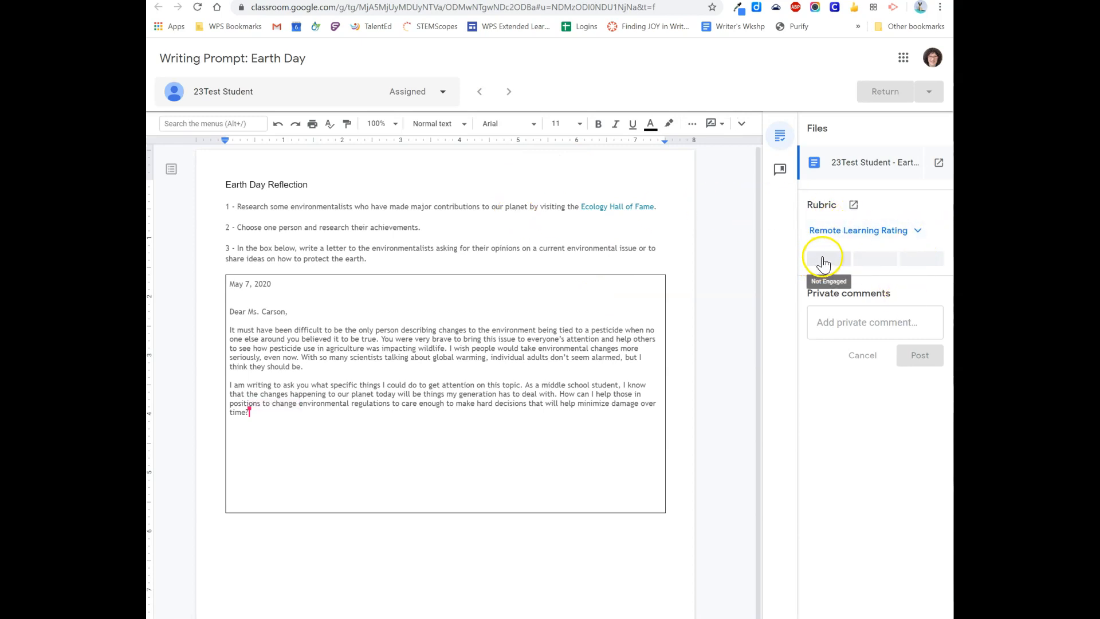
Step: Rate the letter Pass on the Remote Learning Rating rubric and return it to the student
{"action": "left_click", "coordinate": [827, 258]}
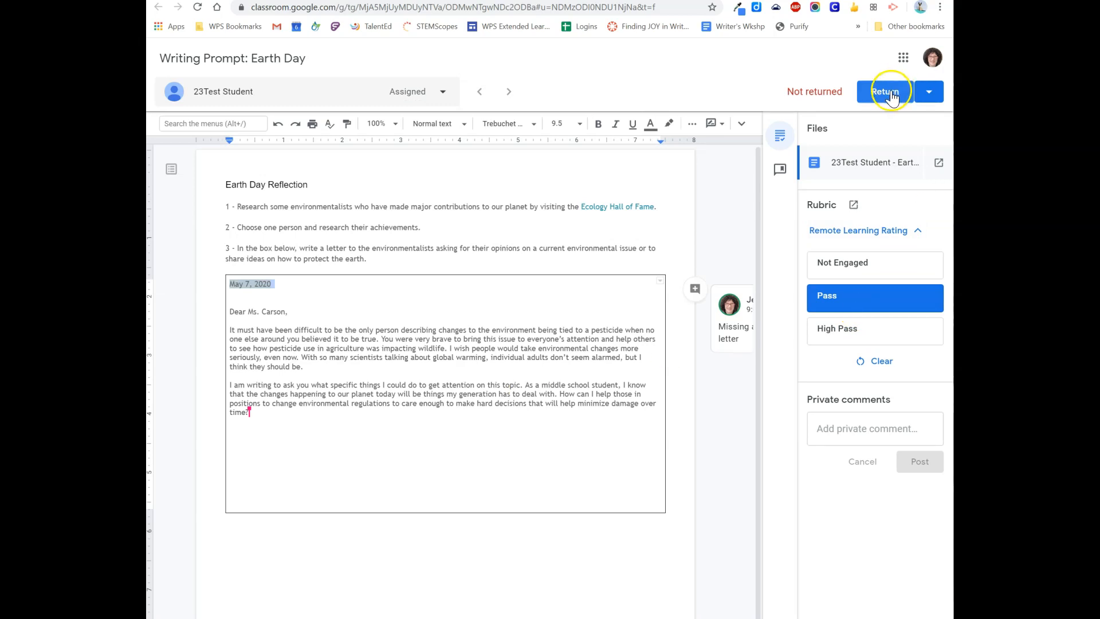
{"action": "left_click", "coordinate": [885, 92]}
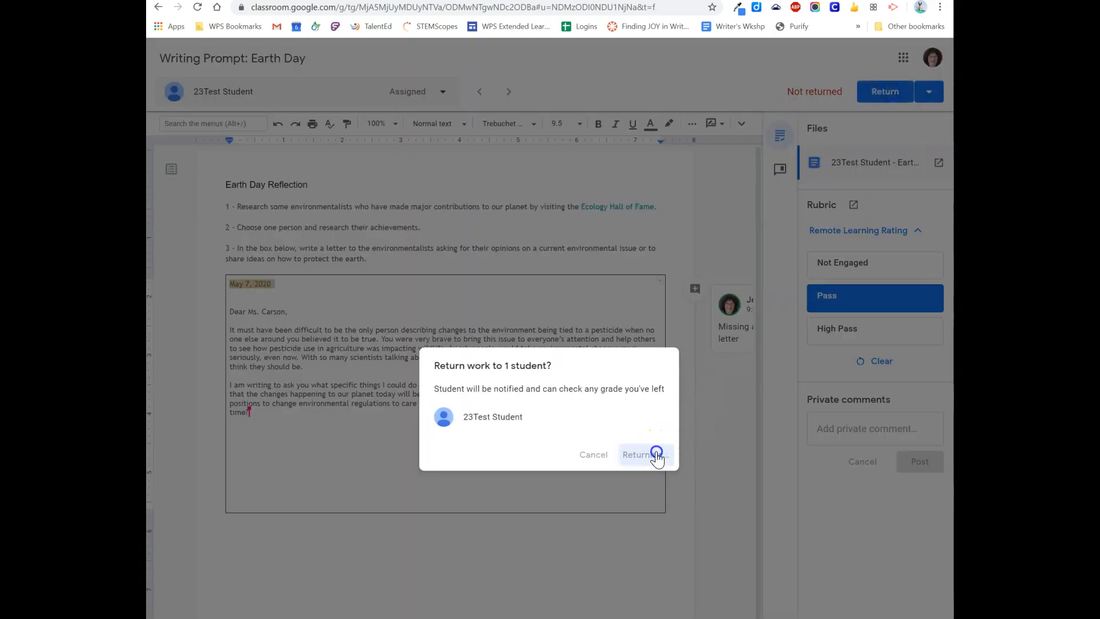
{"action": "left_click", "coordinate": [642, 454]}
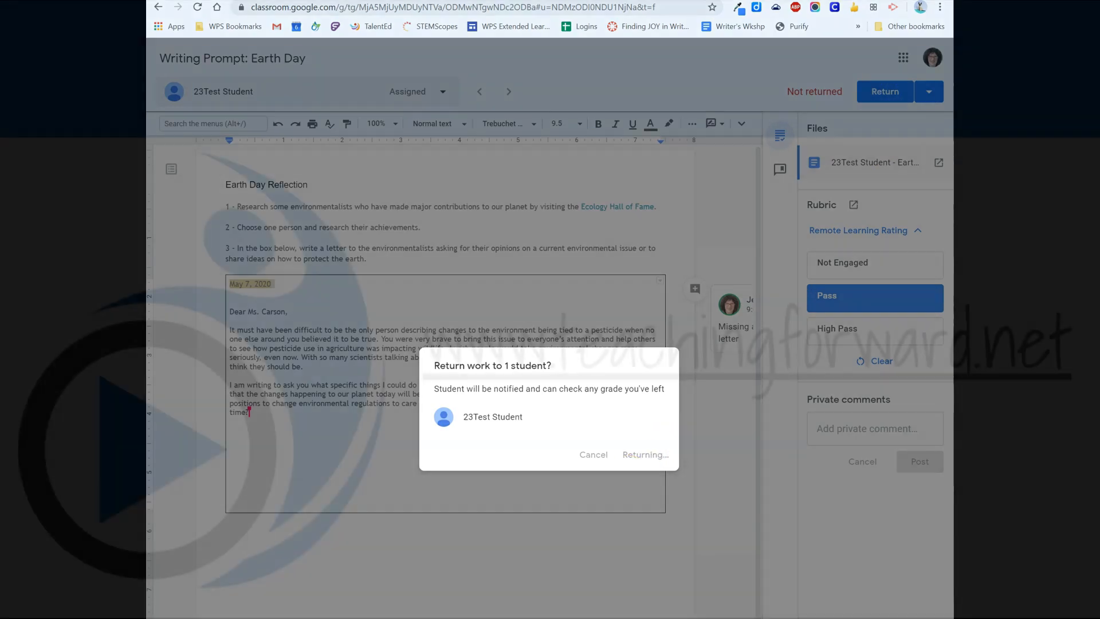